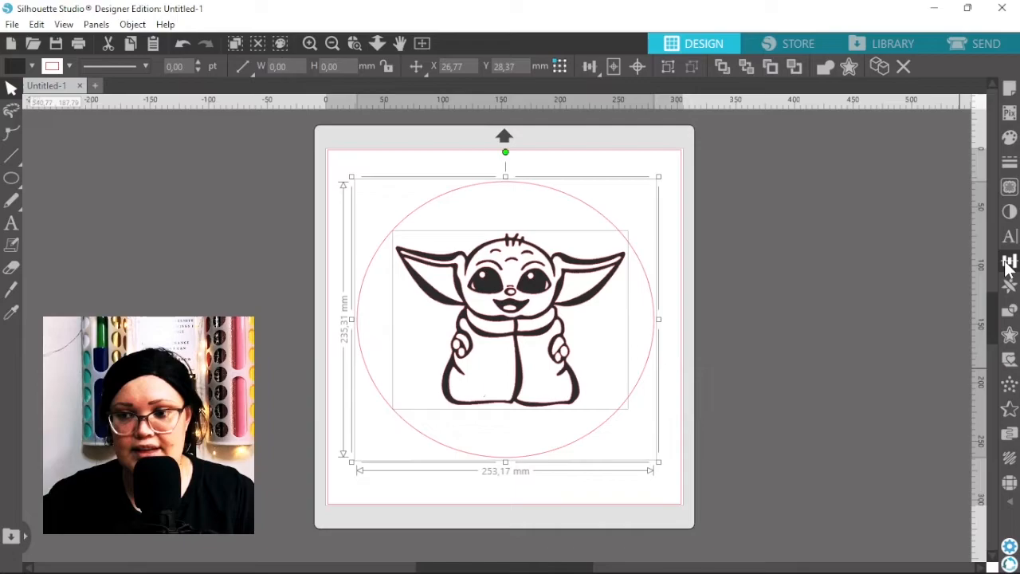
# Step: Place the Charmed-font WELCOME text above the top of the Baby Yoda circle
pyautogui.click(1009, 262)
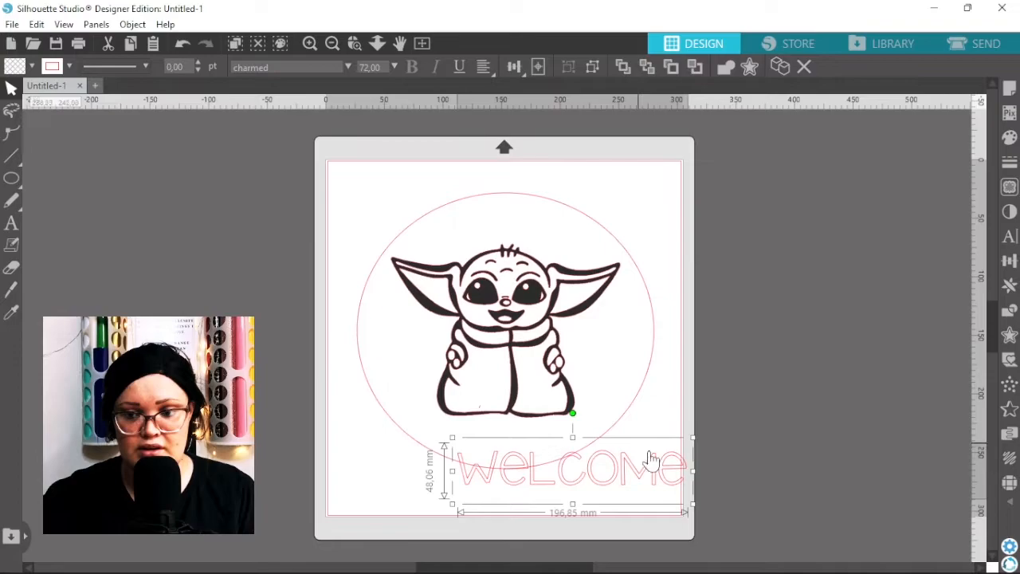
pyautogui.moveTo(572, 468); pyautogui.dragTo(506, 205)
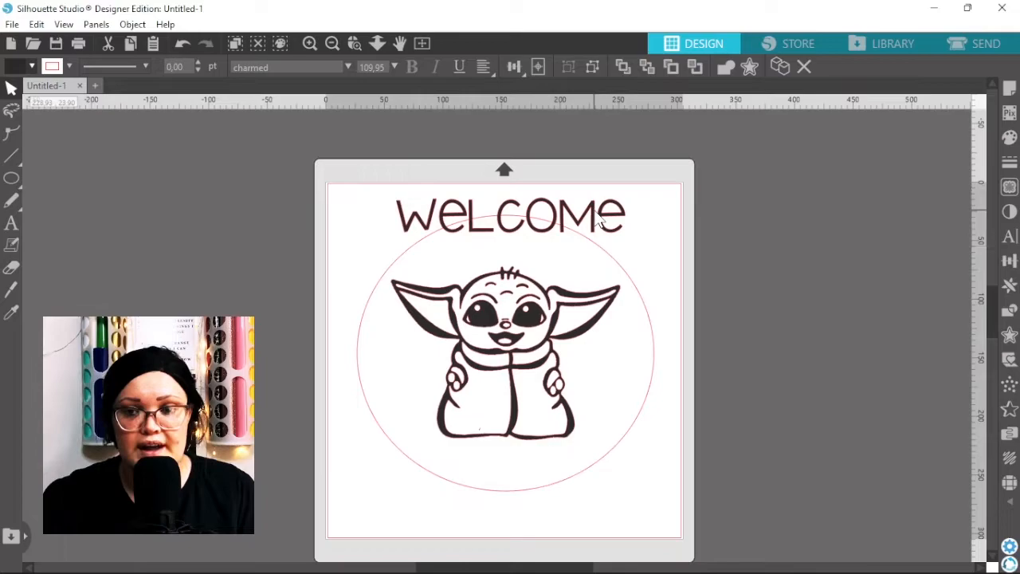
# Step: Attach WELCOME's text path to the guide circle so it arcs across the top, then deselect
pyautogui.doubleClick(510, 215)
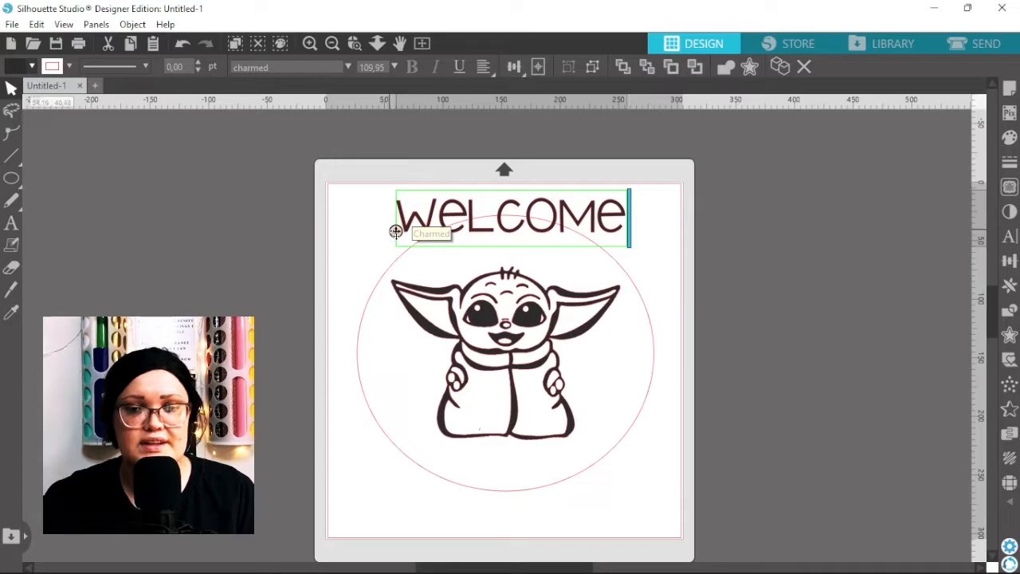
pyautogui.moveTo(396, 231); pyautogui.dragTo(396, 249)
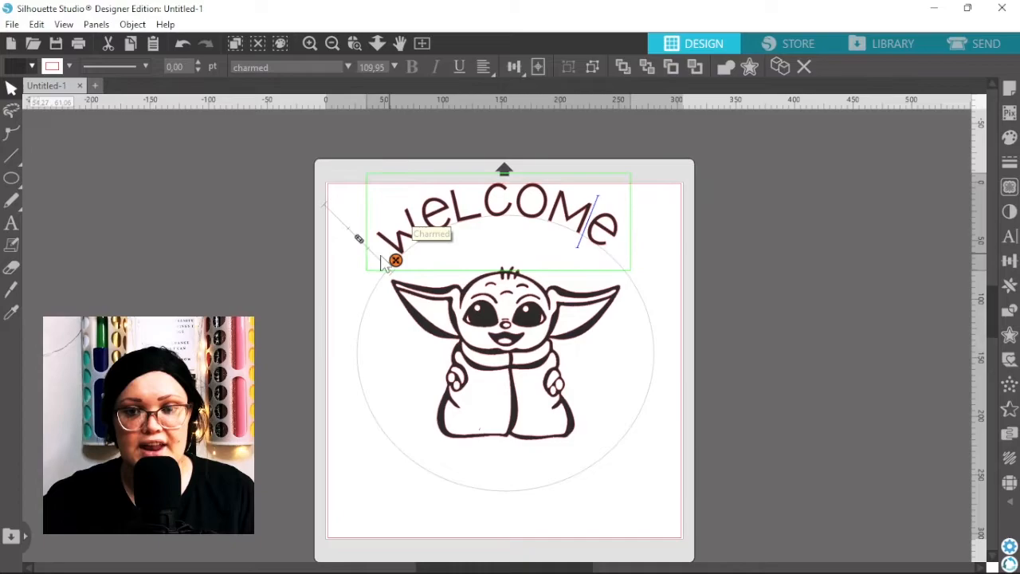
pyautogui.click(711, 277)
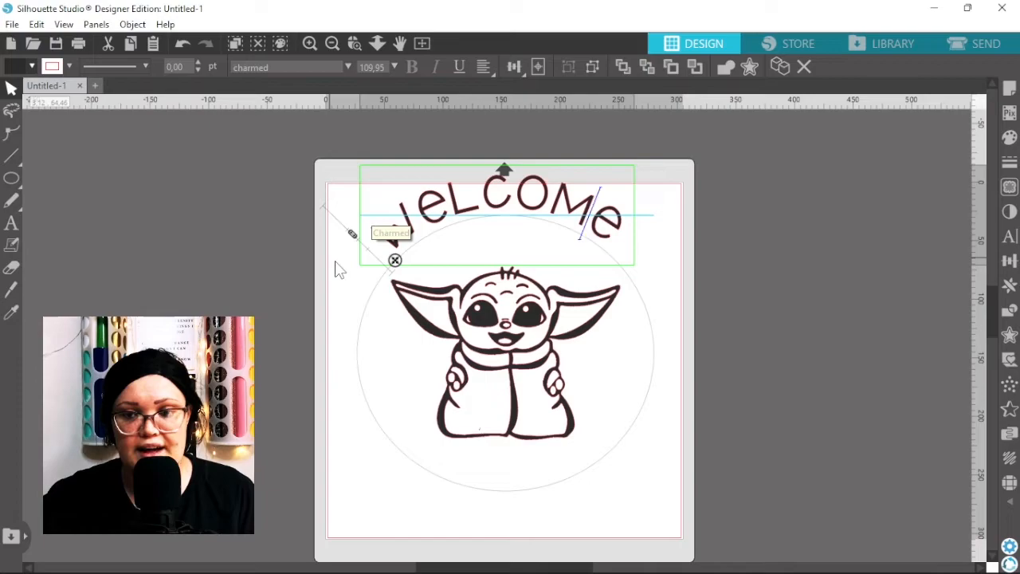
pyautogui.click(781, 271)
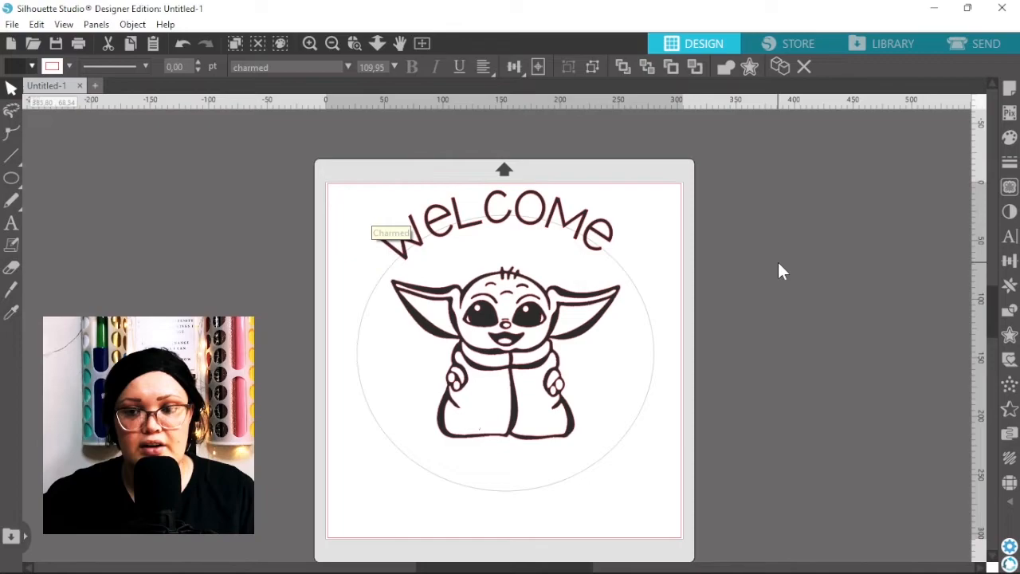
pyautogui.click(422, 488)
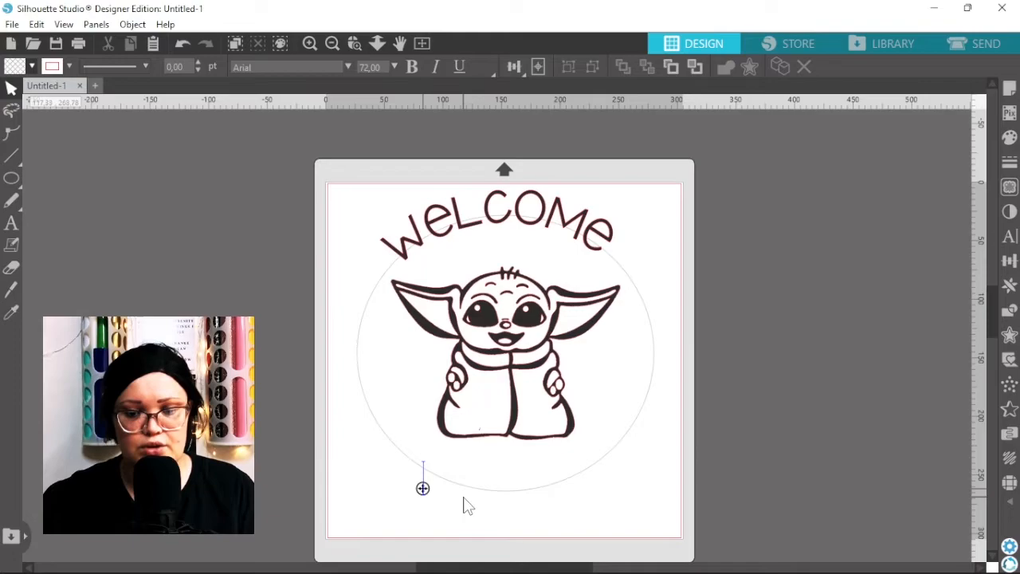
# Step: Create a second Charmed text reading YOU ARE below the circle and start editing it
pyautogui.write('YOU ARE')
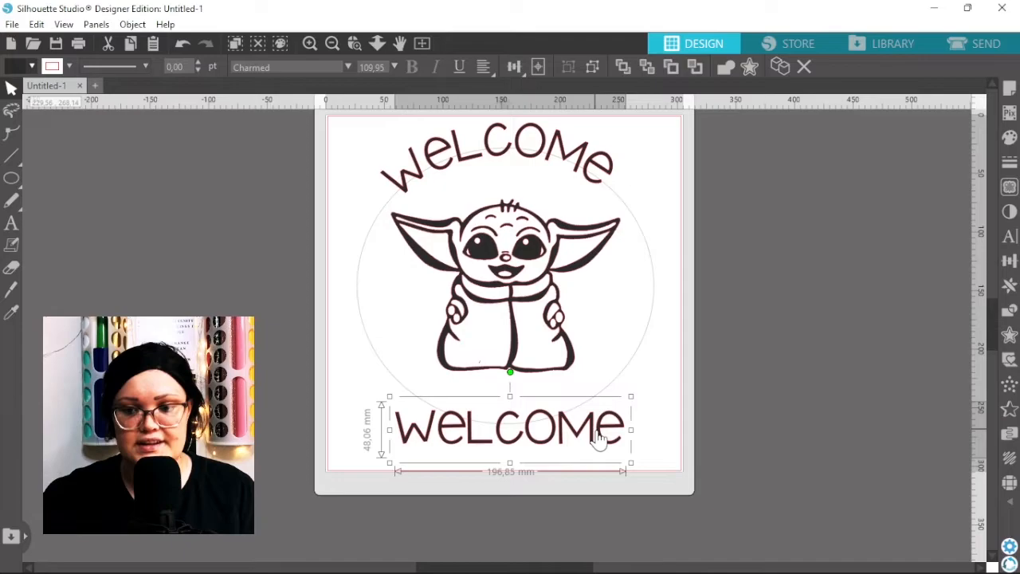
pyautogui.write('YOU ARE')
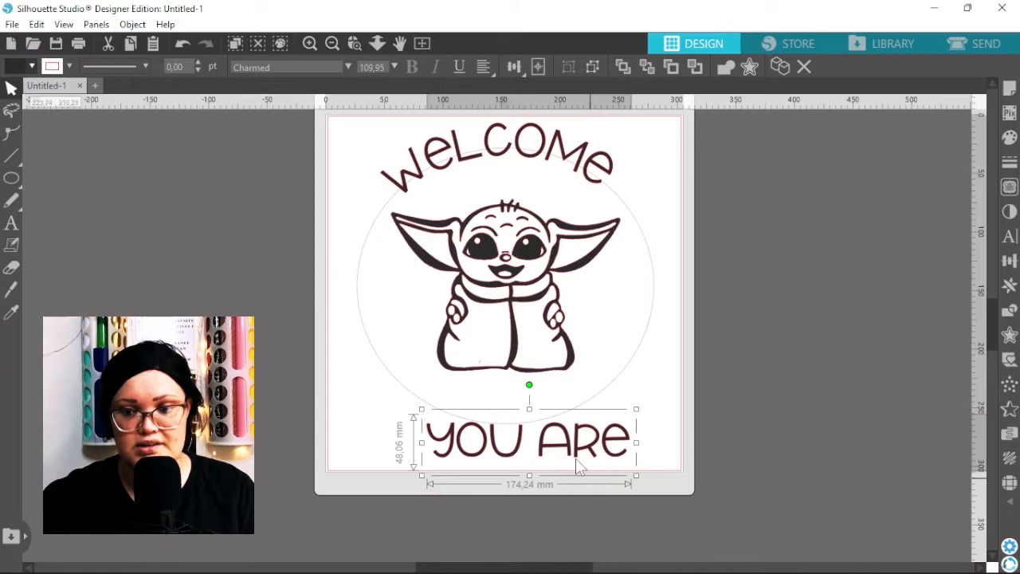
pyautogui.doubleClick(530, 441)
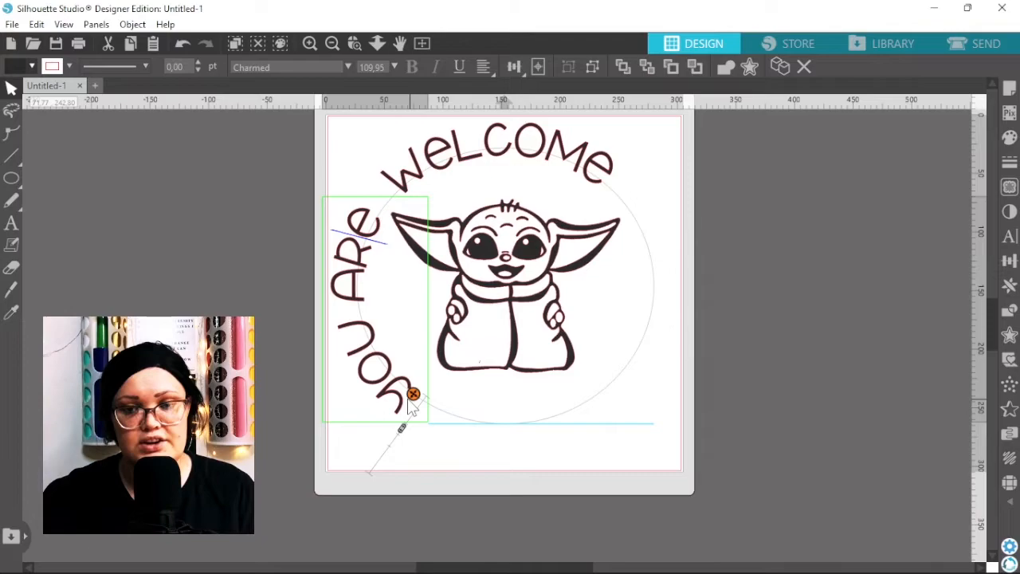
# Step: Attach YOU ARE to the guide circle and slide it around to the bottom edge
pyautogui.moveTo(413, 394); pyautogui.dragTo(440, 411)
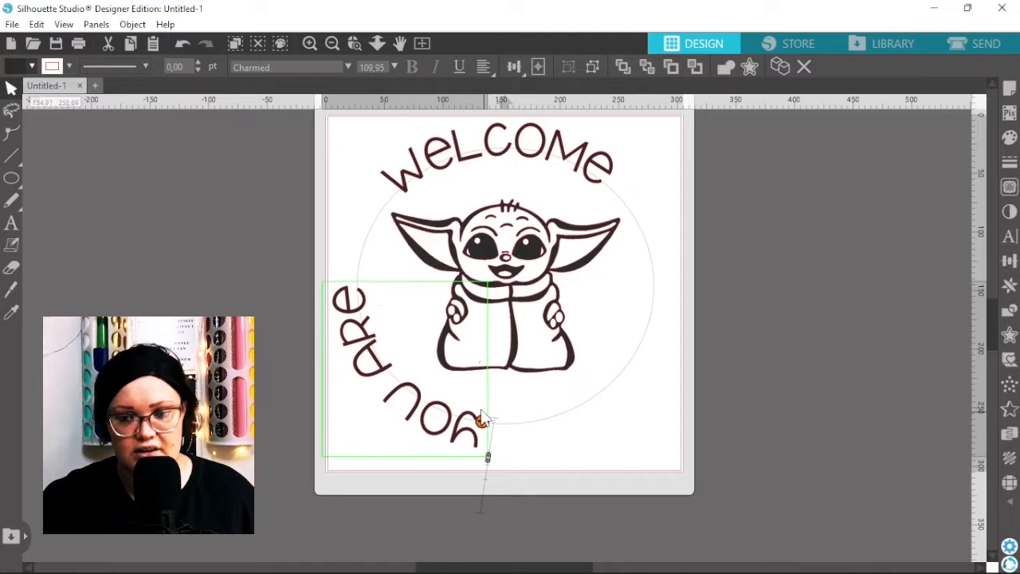
pyautogui.moveTo(480, 420); pyautogui.dragTo(444, 412)
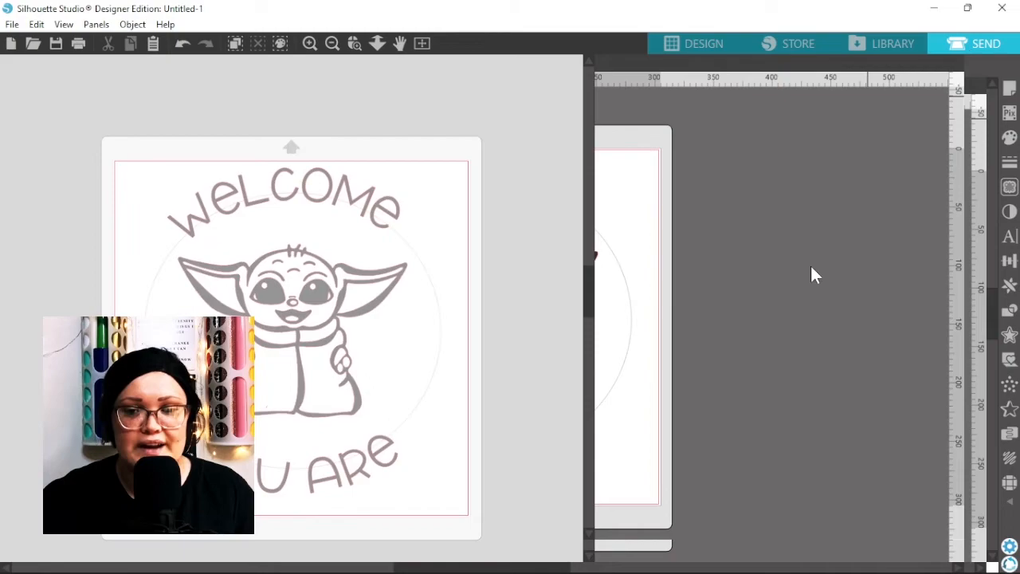
# Step: Switch back to the DESIGN page showing the finished WELCOME YOU ARE layout
pyautogui.click(985, 43)
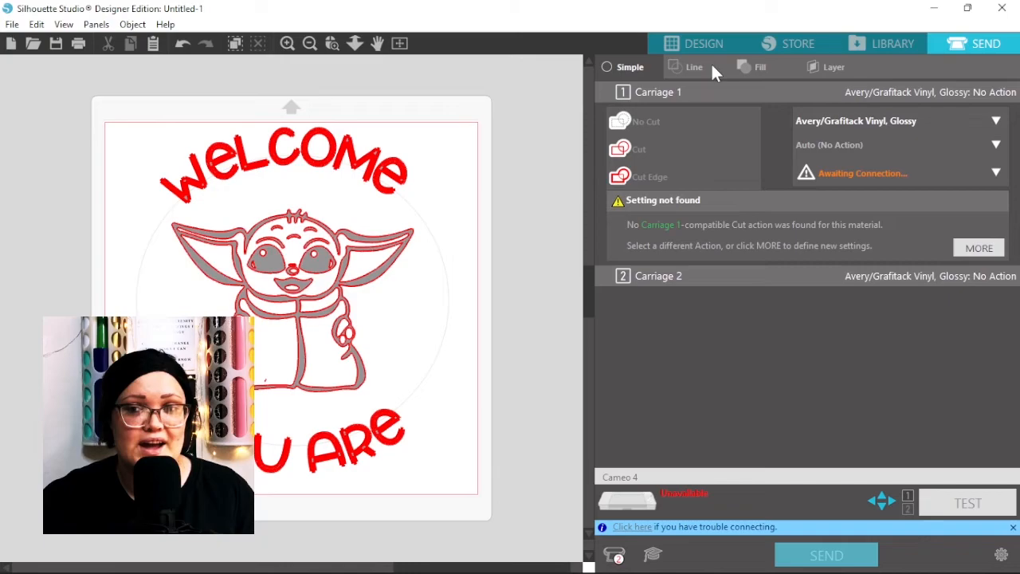
pyautogui.click(702, 43)
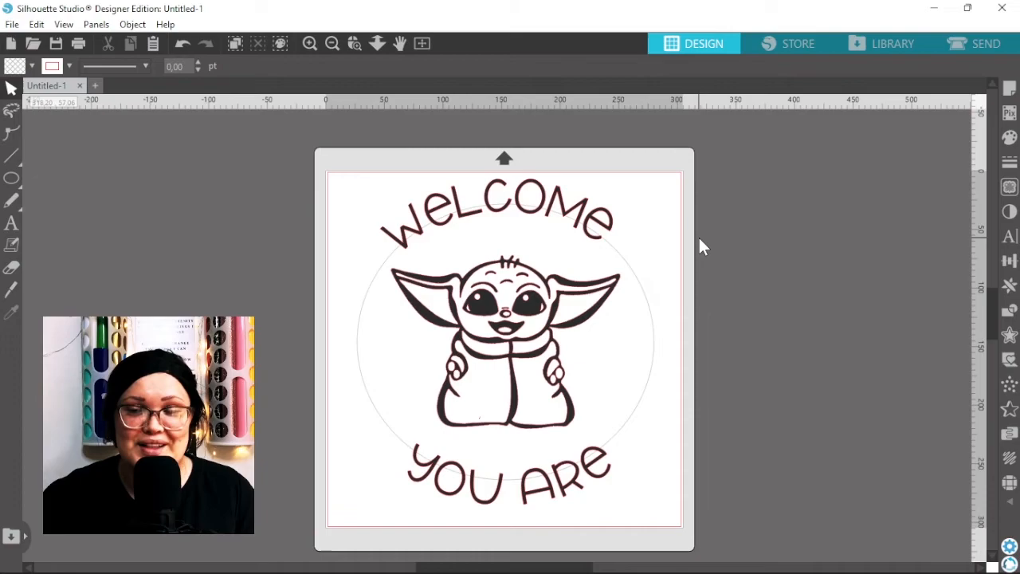